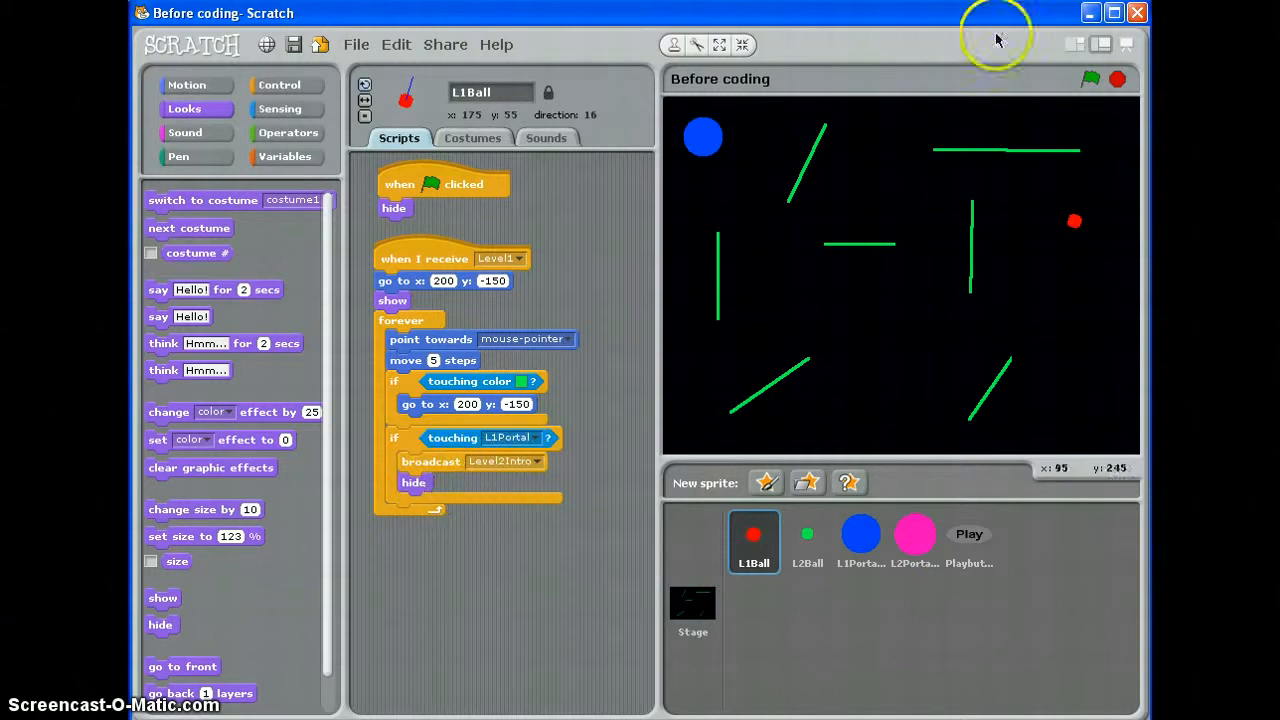
{"action": "mouse_move", "coordinate": [704, 570]}
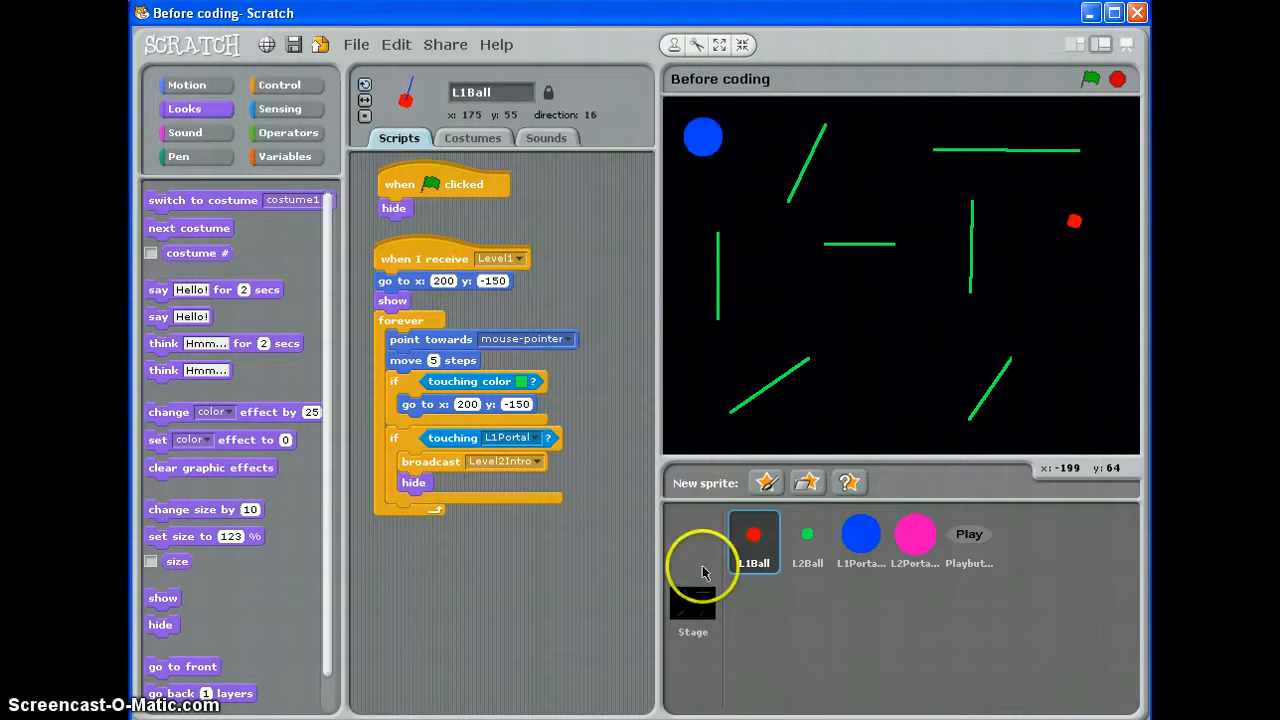
{"action": "mouse_move", "coordinate": [984, 532]}
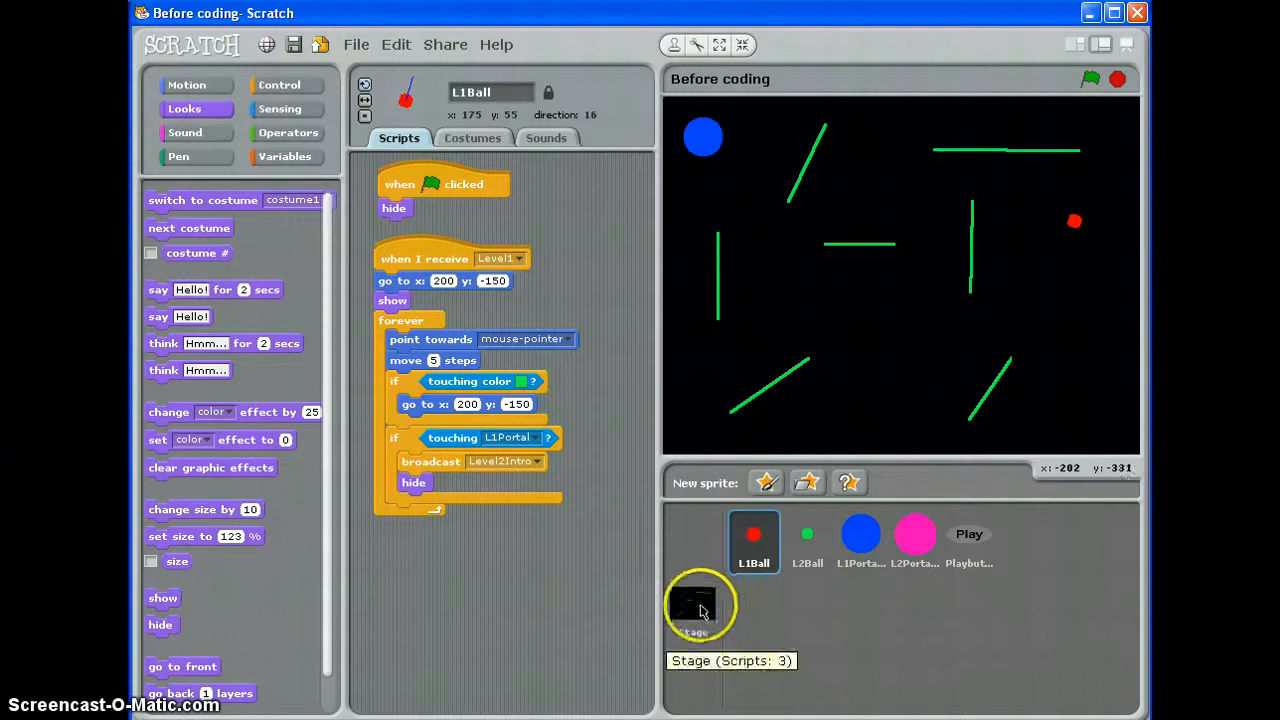
Step: Duplicate the Stage's Level1Intro script as a Level2Intro handler that broadcasts a new Level2 message
{"action": "left_click", "coordinate": [700, 604]}
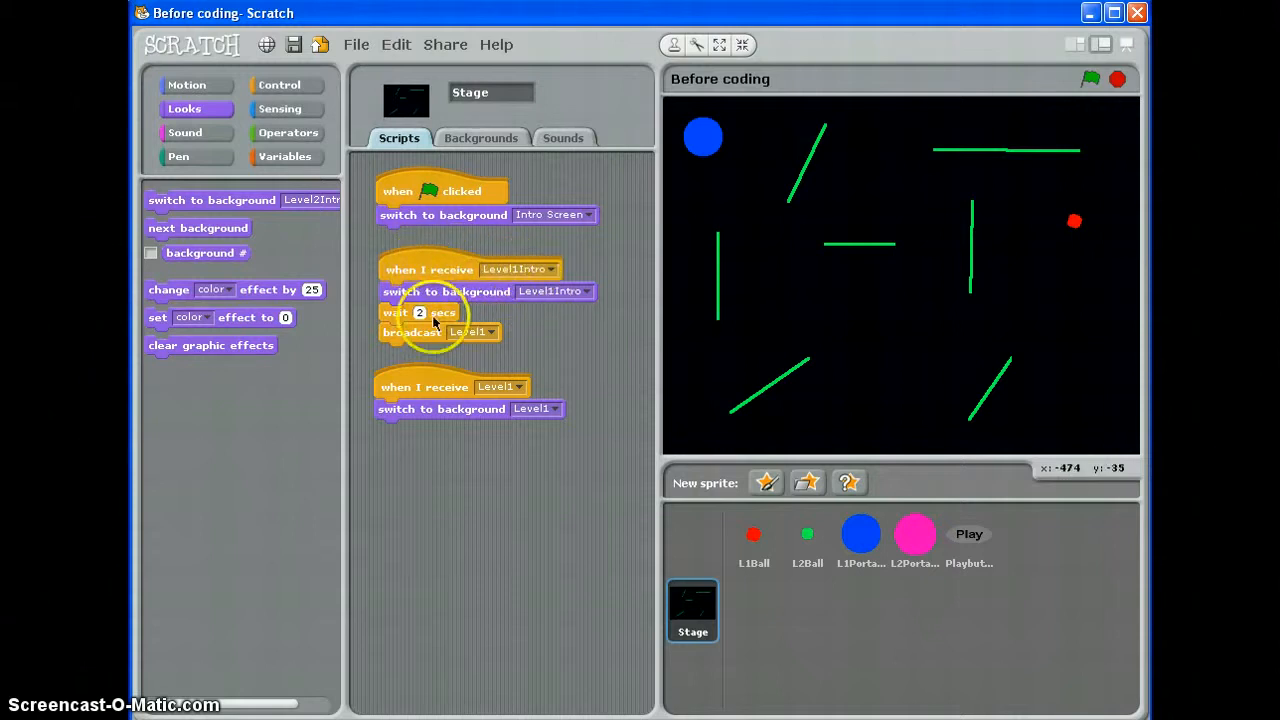
{"action": "right_click", "coordinate": [430, 268]}
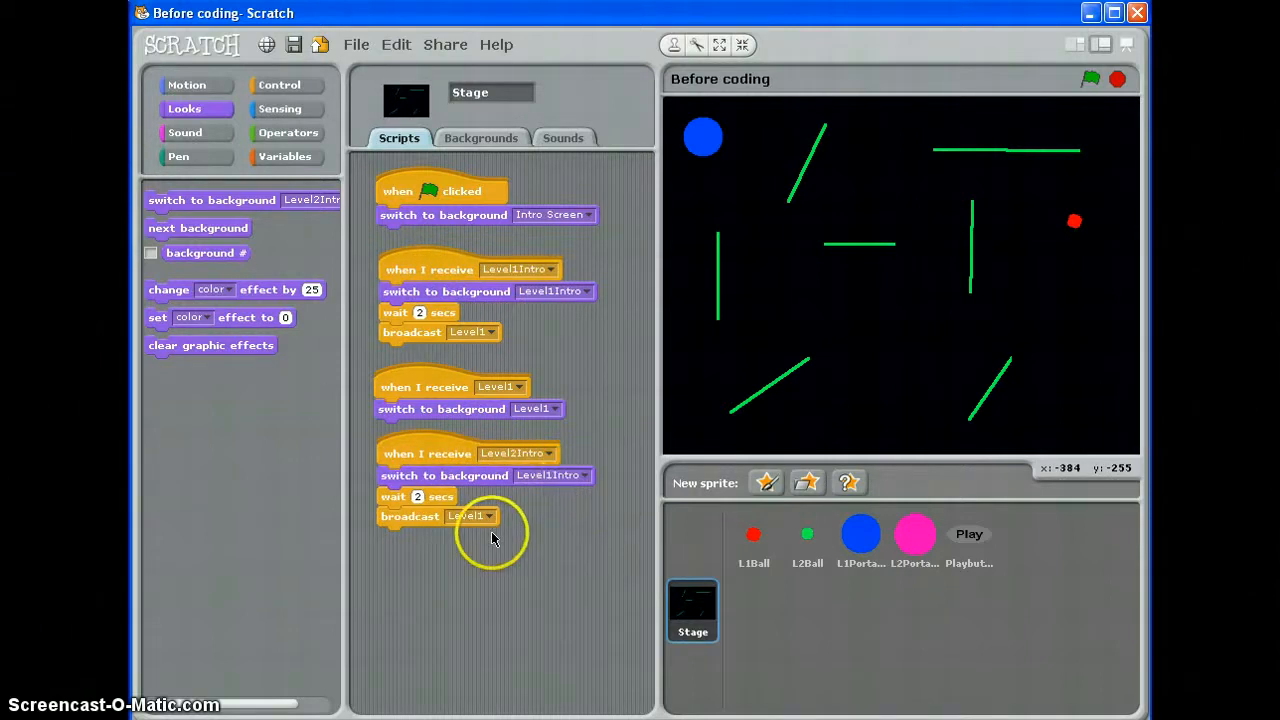
{"action": "left_click", "coordinate": [490, 516]}
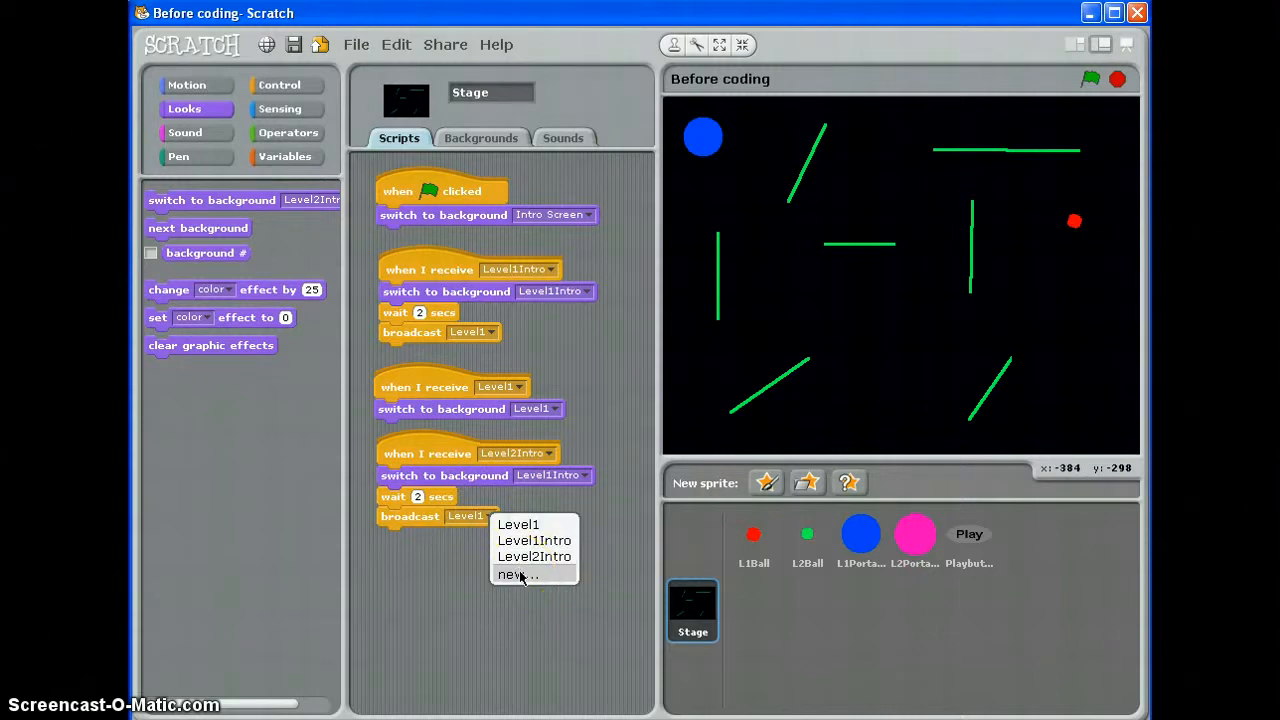
{"action": "mouse_move", "coordinate": [518, 574]}
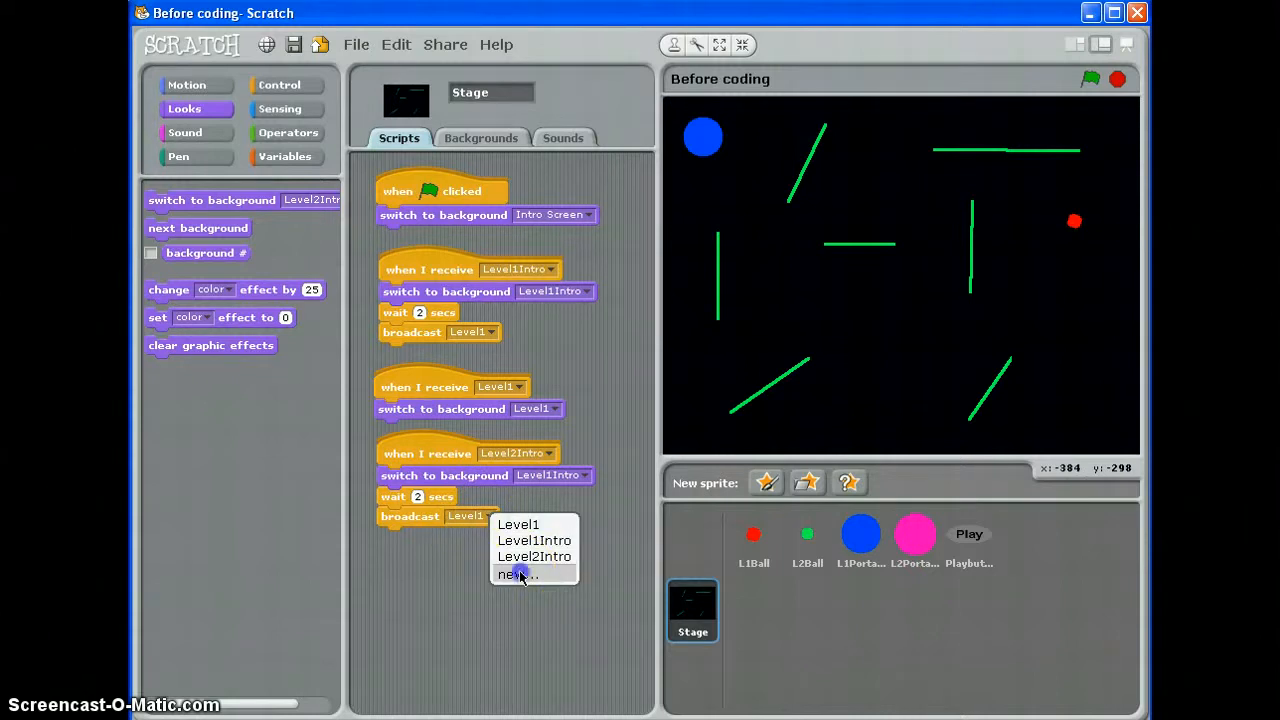
{"action": "left_click", "coordinate": [514, 574]}
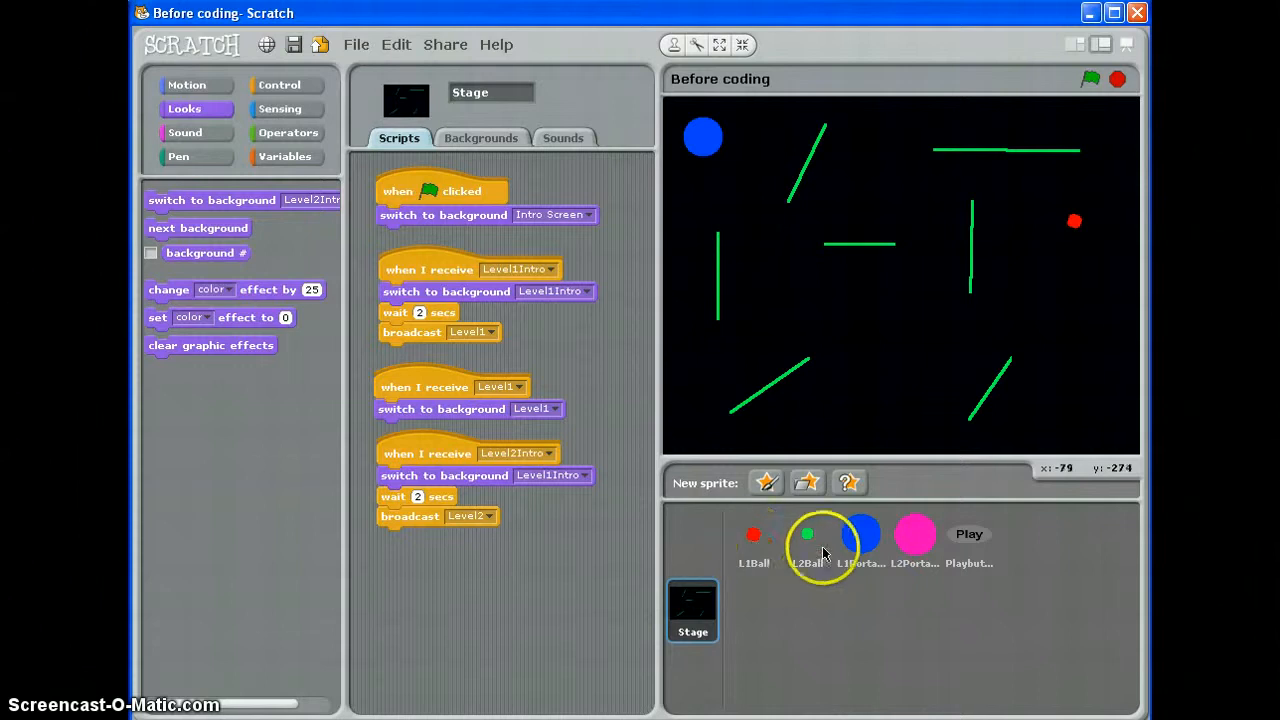
Step: Give L1Portal a 'when I receive Level2Intro' script that hides the sprite
{"action": "left_click", "coordinate": [860, 540]}
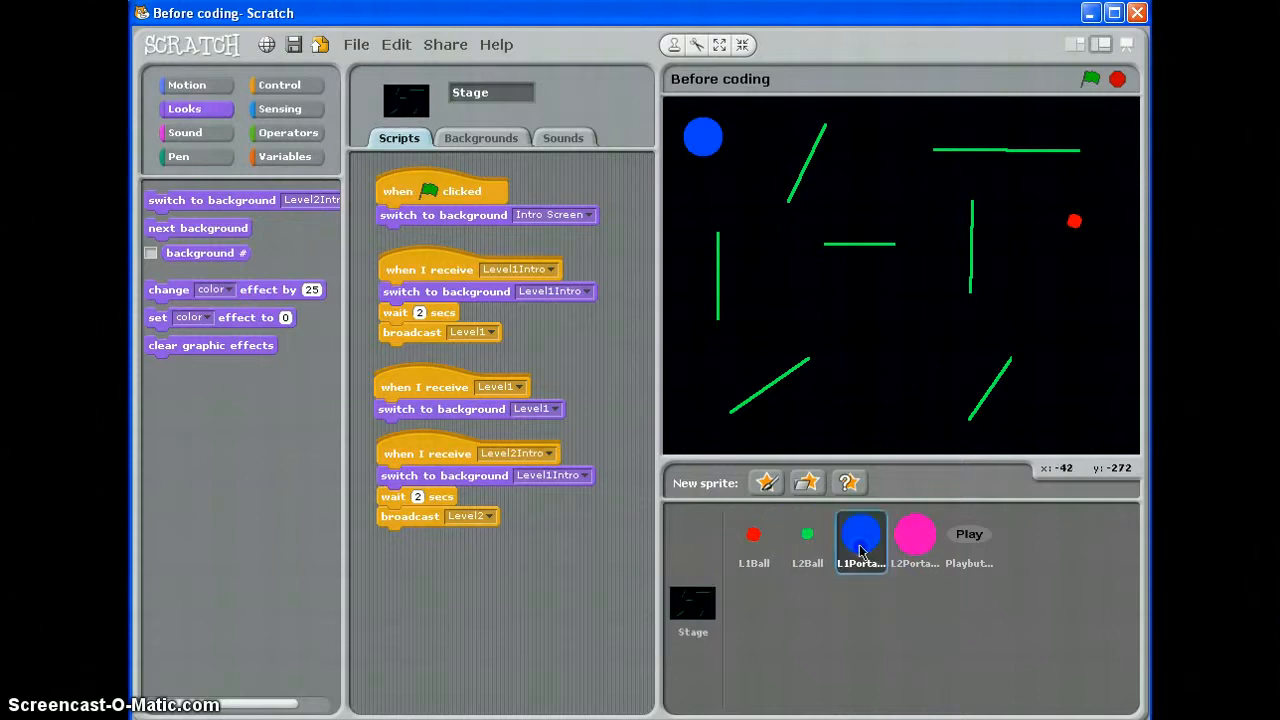
{"action": "left_click", "coordinate": [860, 540]}
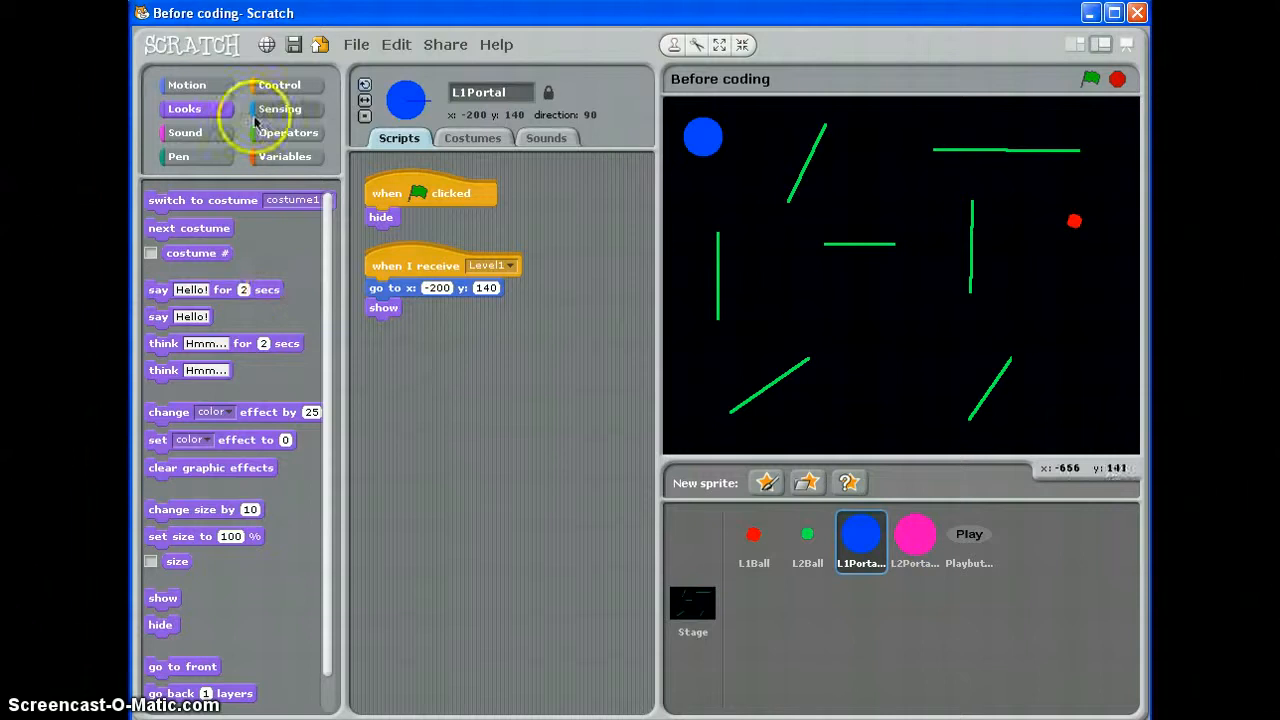
{"action": "left_click", "coordinate": [280, 84]}
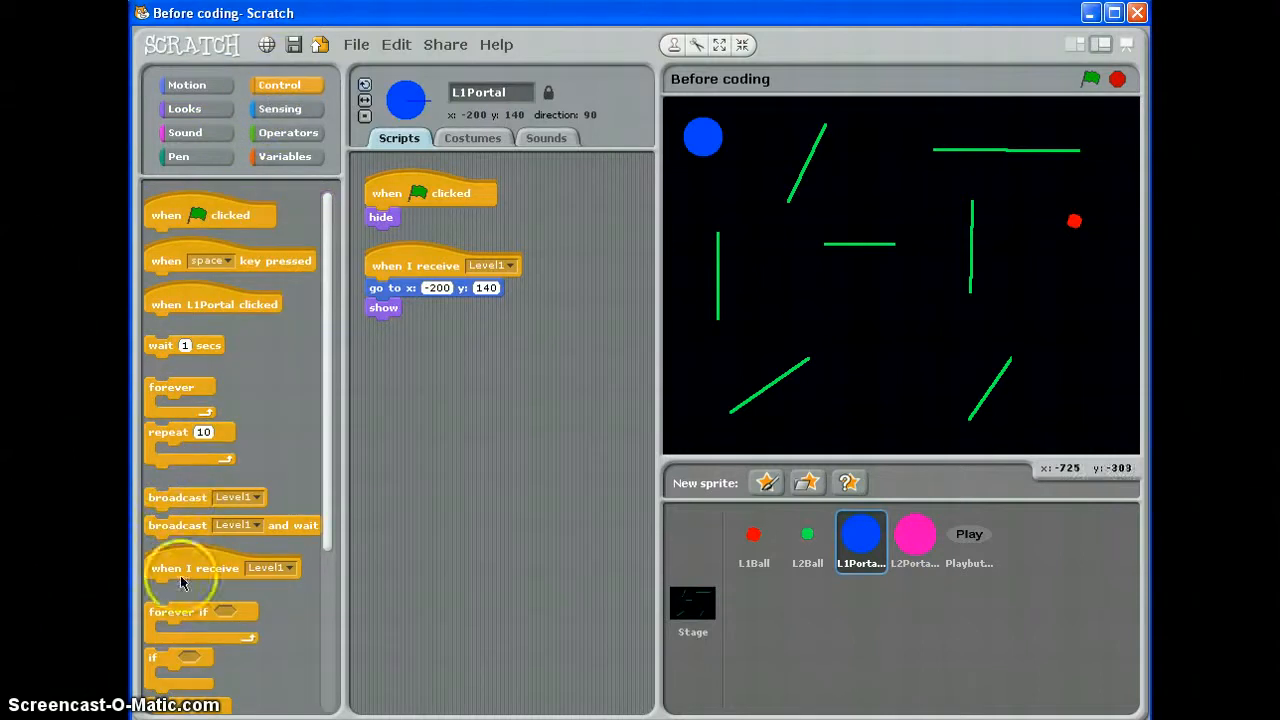
{"action": "left_click_drag", "start_coordinate": [196, 568], "coordinate": [410, 364]}
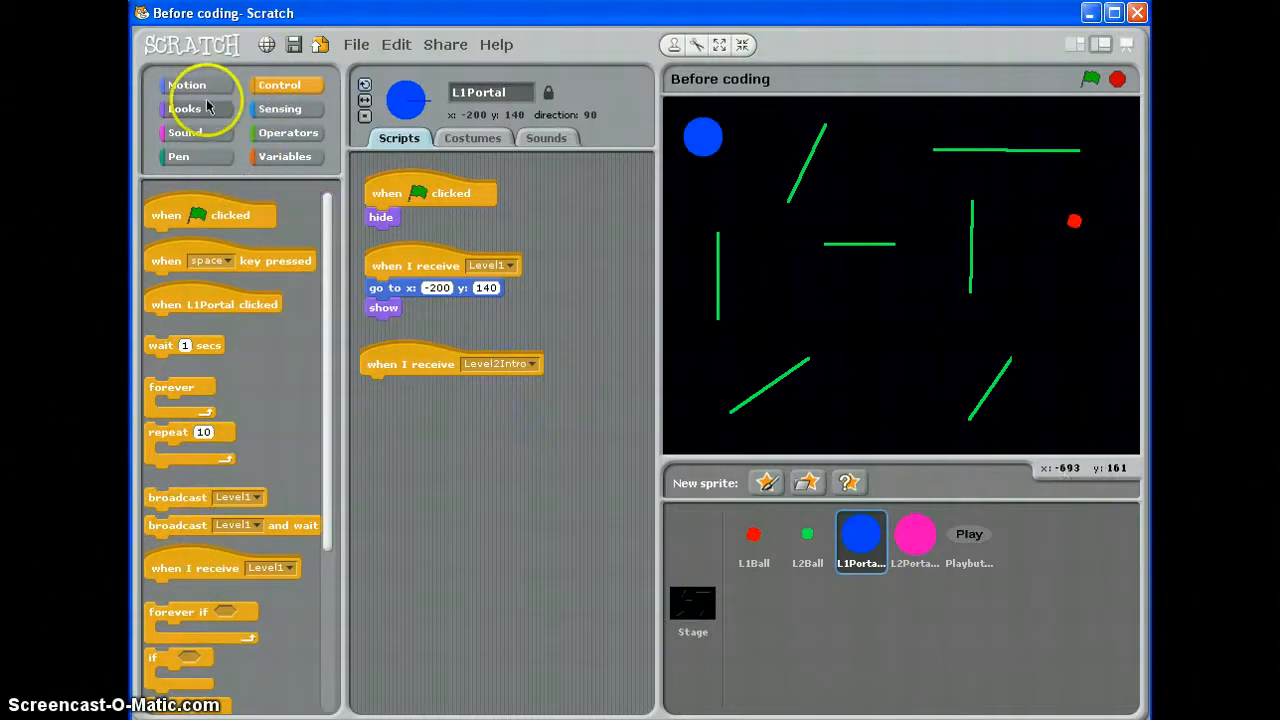
{"action": "left_click", "coordinate": [184, 108]}
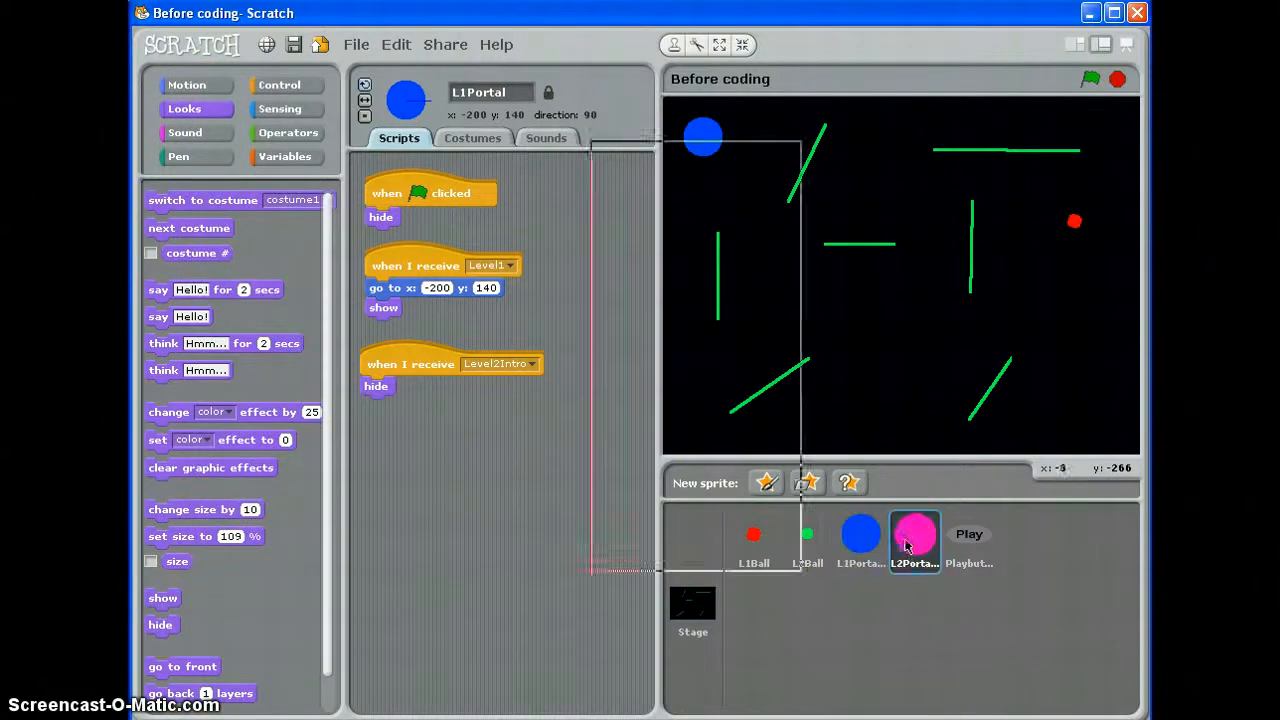
Step: Inspect the Playbutton sprite's scripts, then return to the Stage's scripts
{"action": "left_click", "coordinate": [912, 538]}
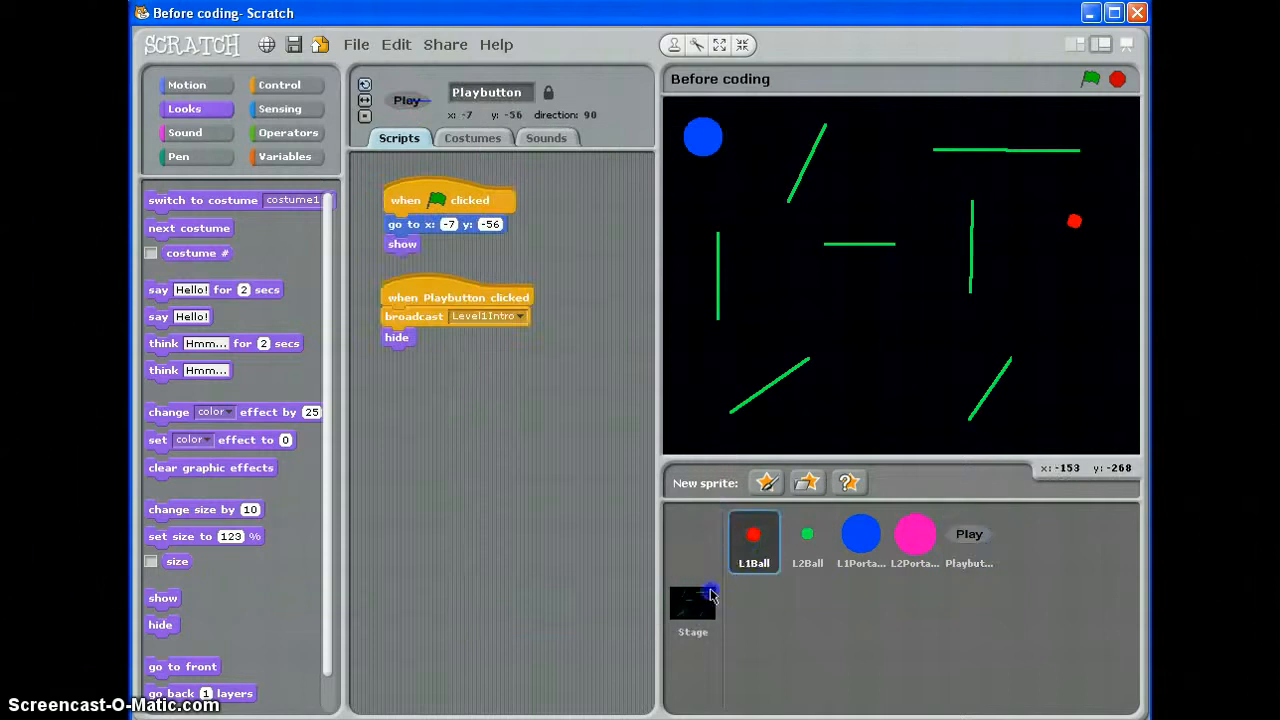
{"action": "left_click", "coordinate": [752, 540]}
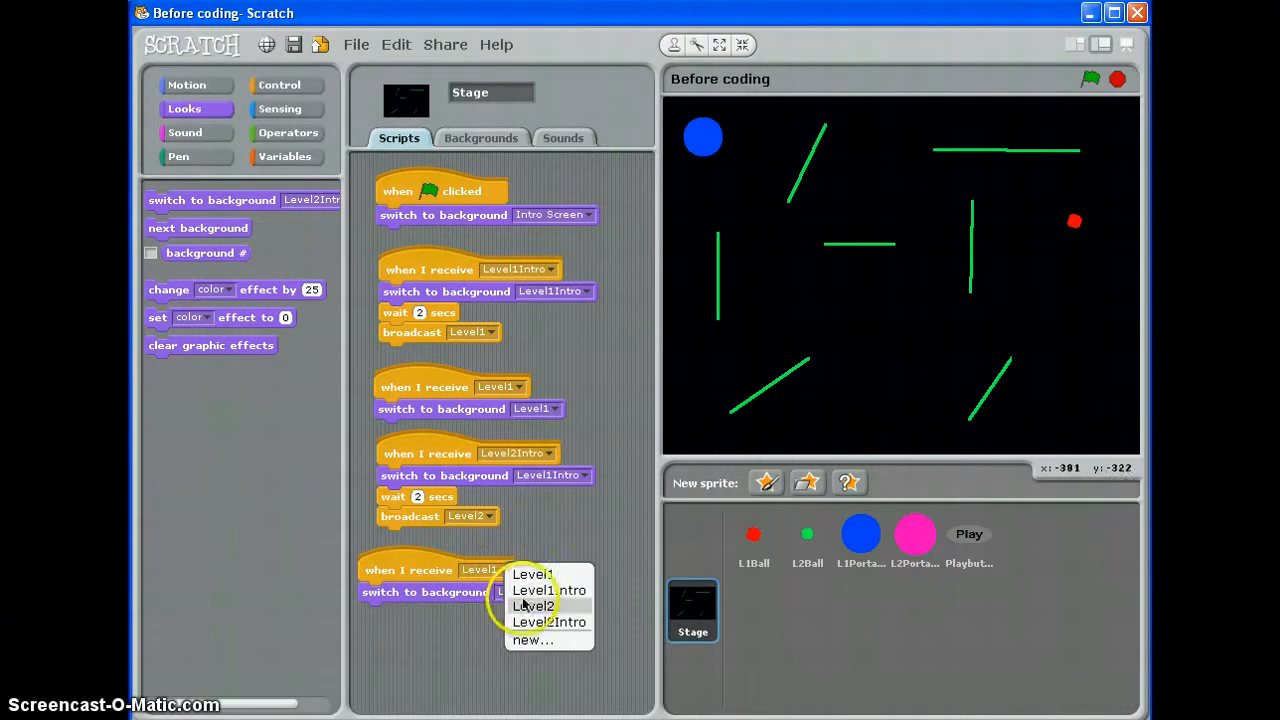
Step: Make the Stage switch to the Level2 background on Level2, then run the game and start Level 1
{"action": "left_click", "coordinate": [532, 604]}
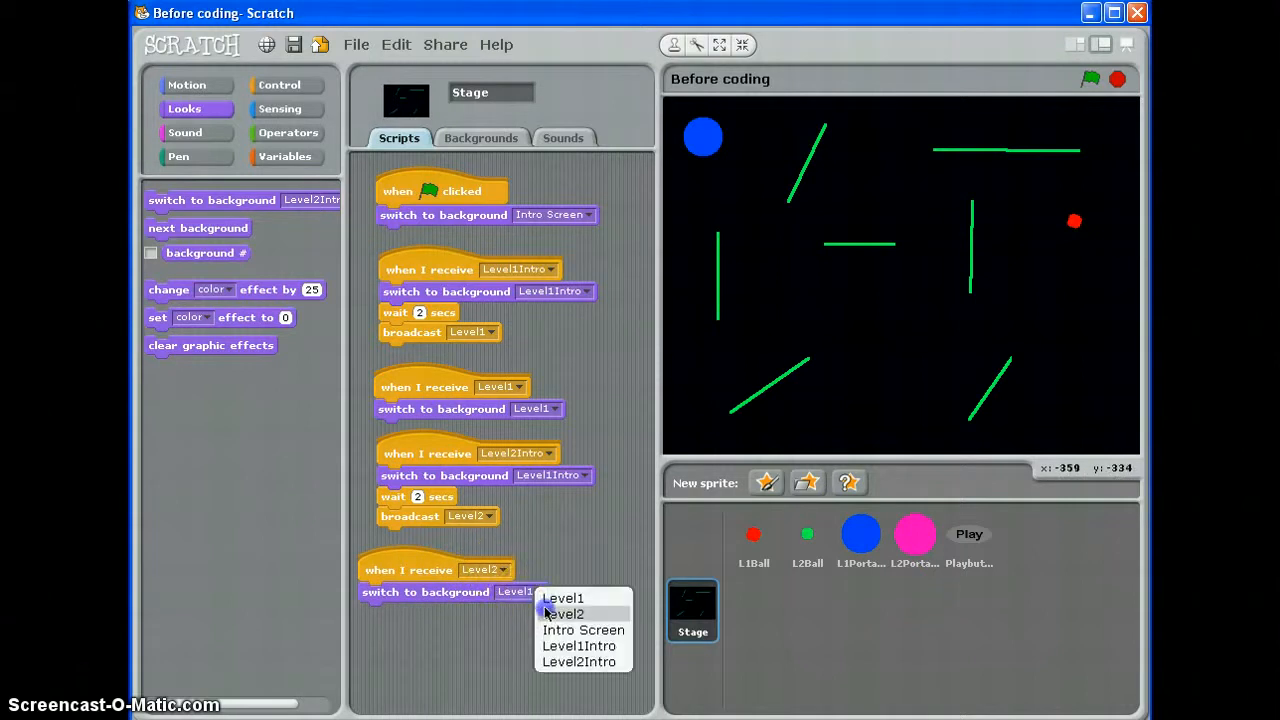
{"action": "left_click", "coordinate": [564, 612]}
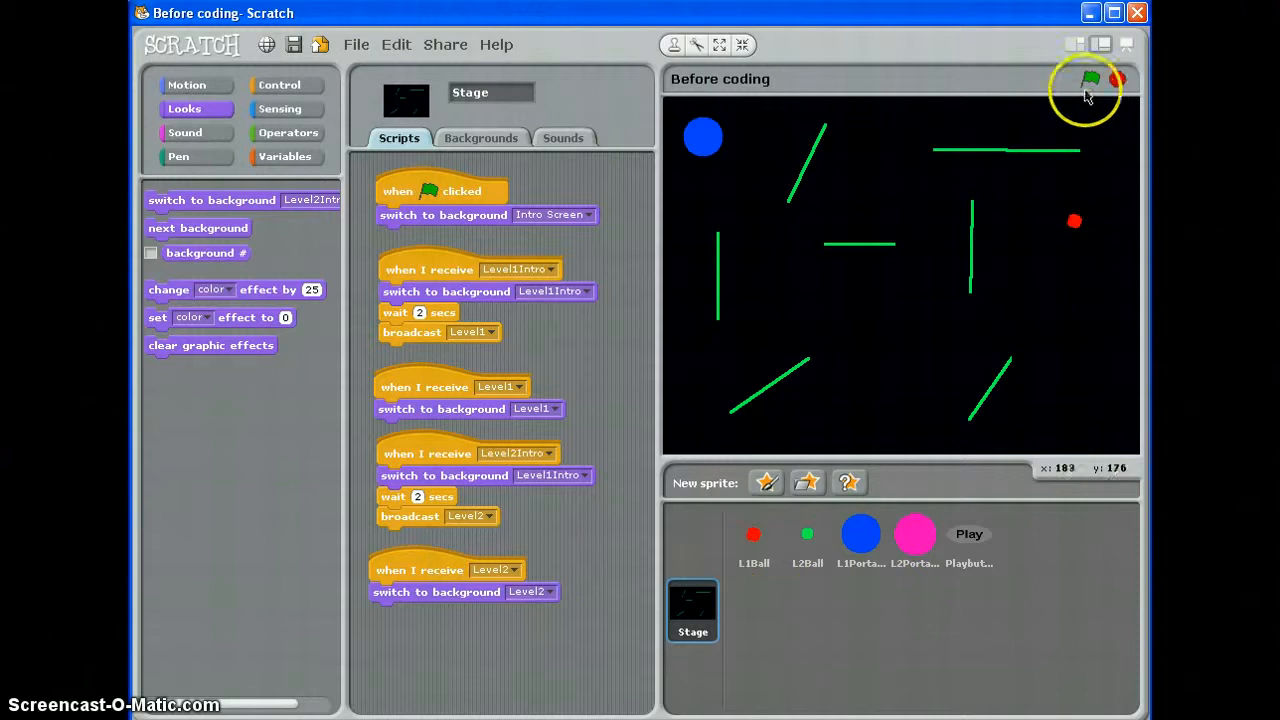
{"action": "left_click", "coordinate": [1090, 80]}
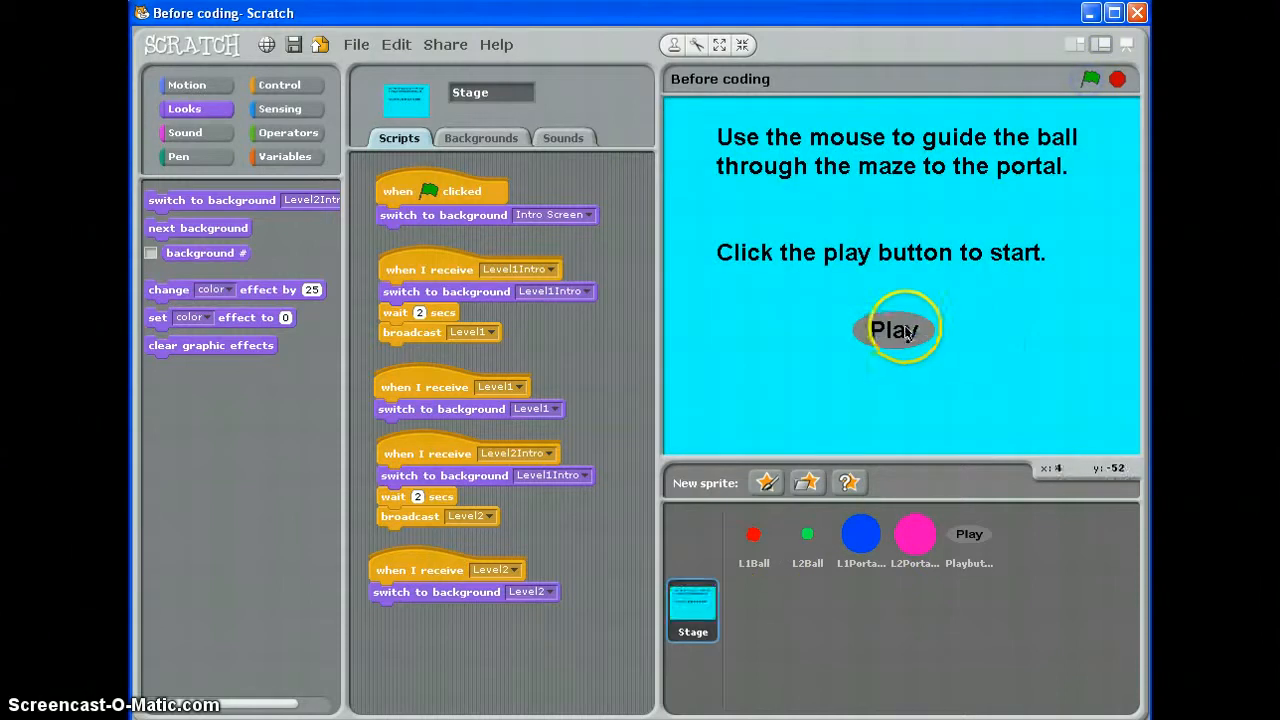
{"action": "left_click", "coordinate": [896, 328]}
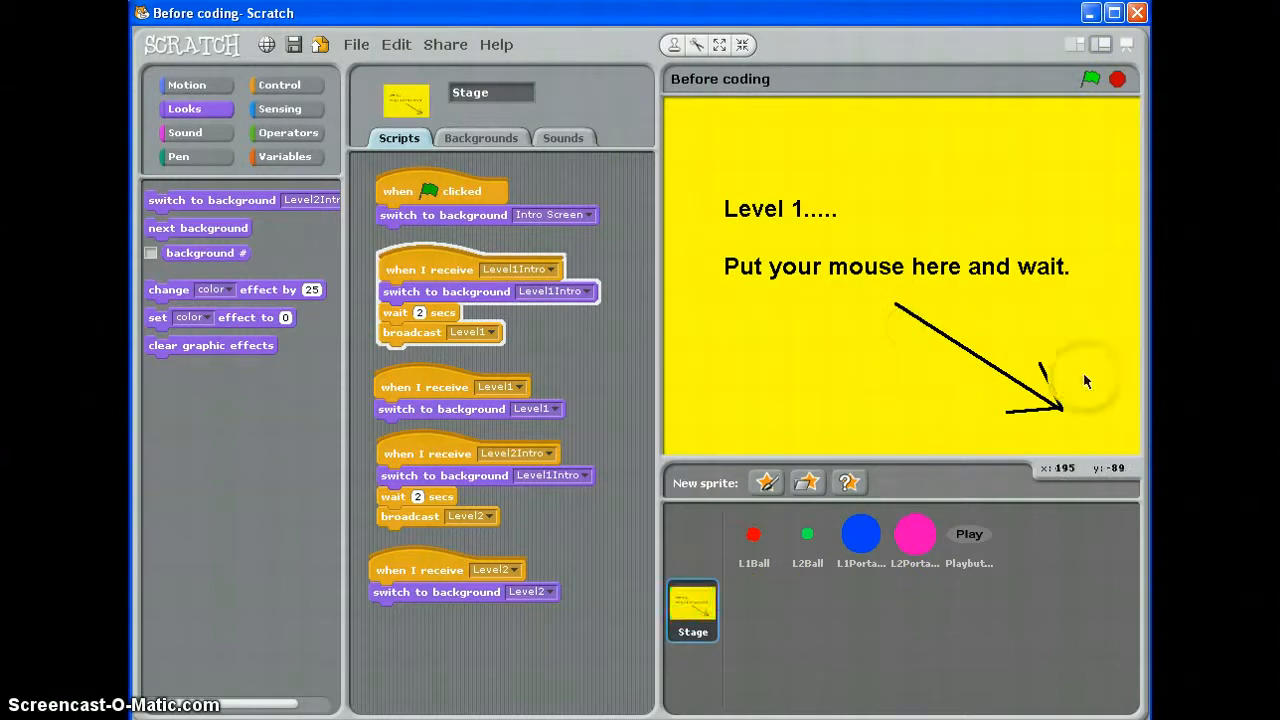